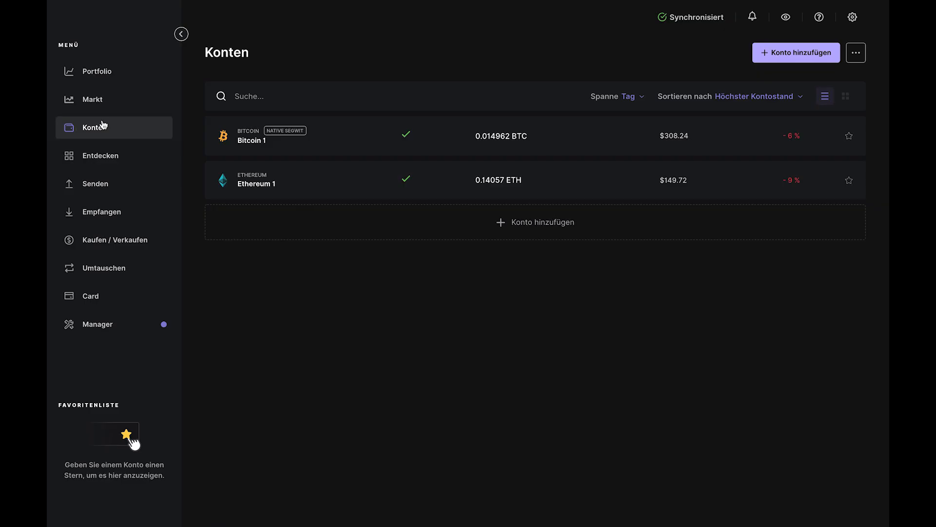
{"action": "mouse_move", "coordinate": [353, 223]}
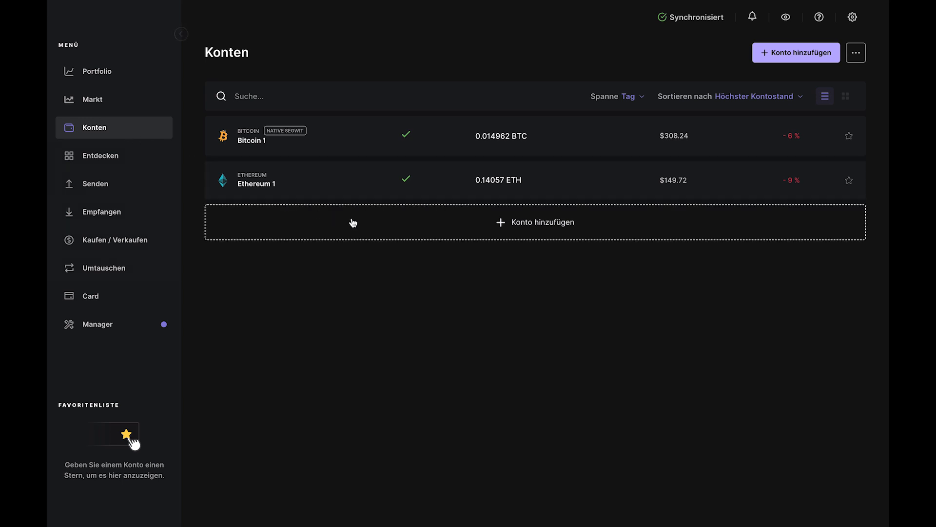
Step: Add a new account with Solana (SOL) chosen as the asset
{"action": "left_click", "coordinate": [543, 222]}
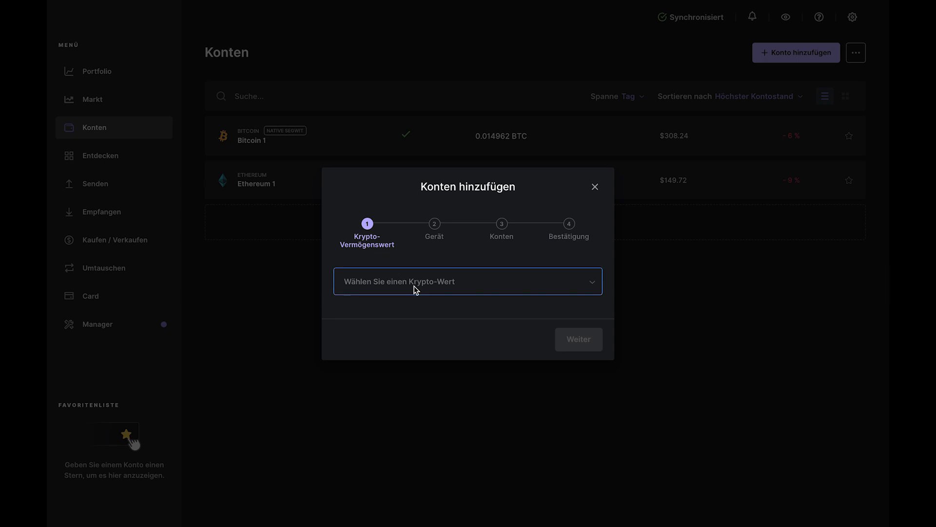
{"action": "left_click", "coordinate": [468, 281]}
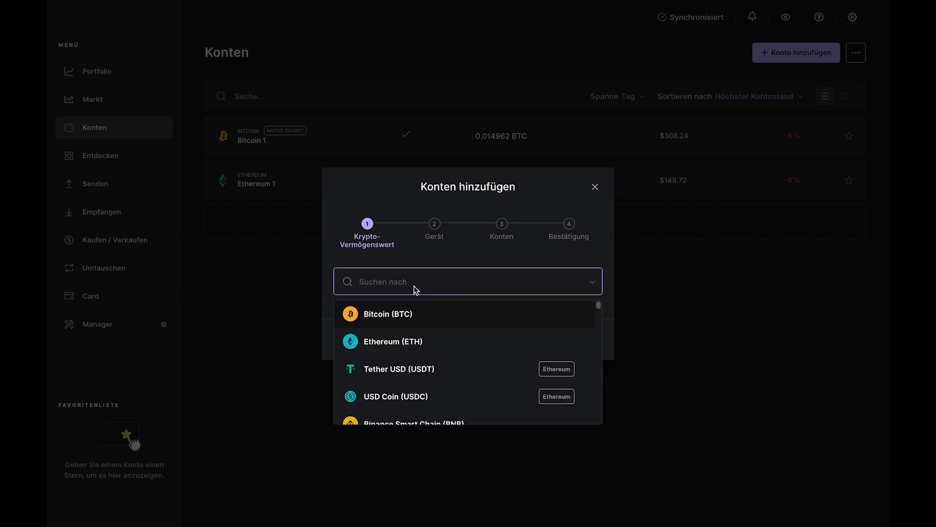
{"action": "type", "text": "sol"}
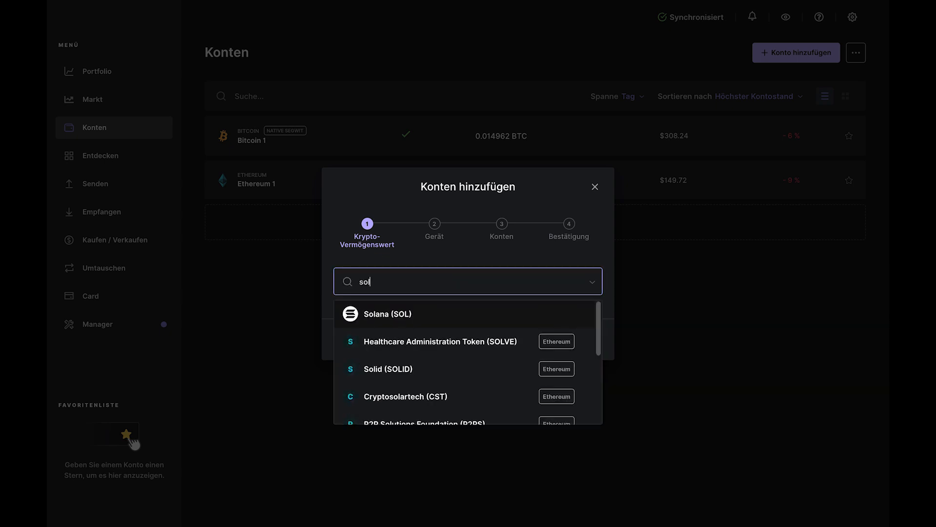
{"action": "left_click", "coordinate": [388, 314]}
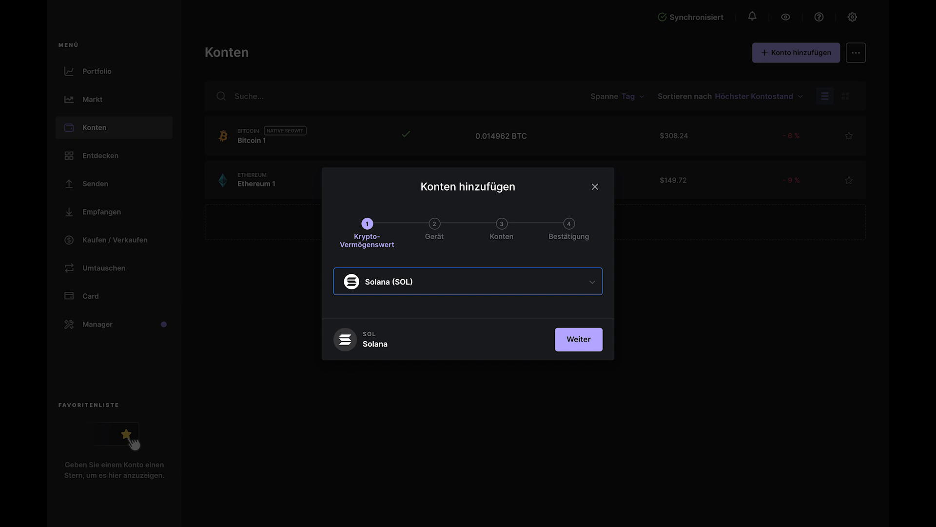
{"action": "mouse_move", "coordinate": [539, 334]}
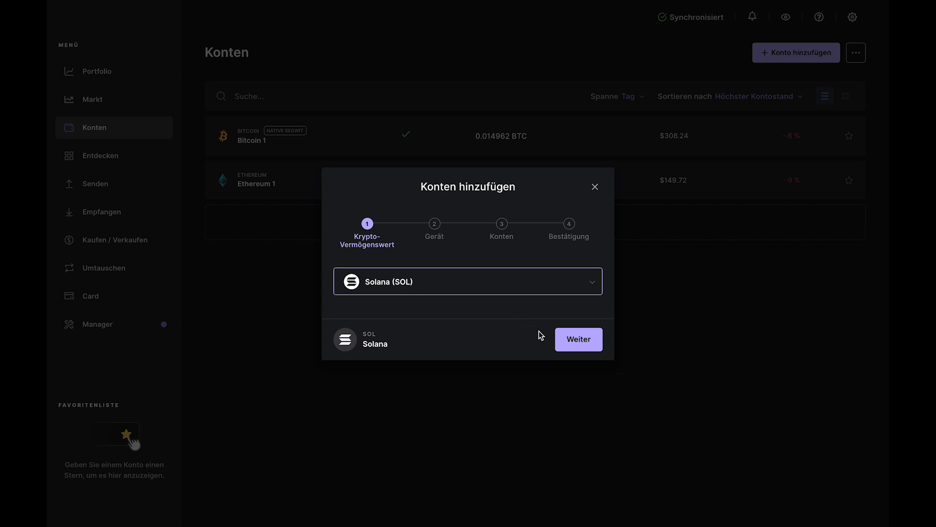
{"action": "left_click", "coordinate": [578, 339]}
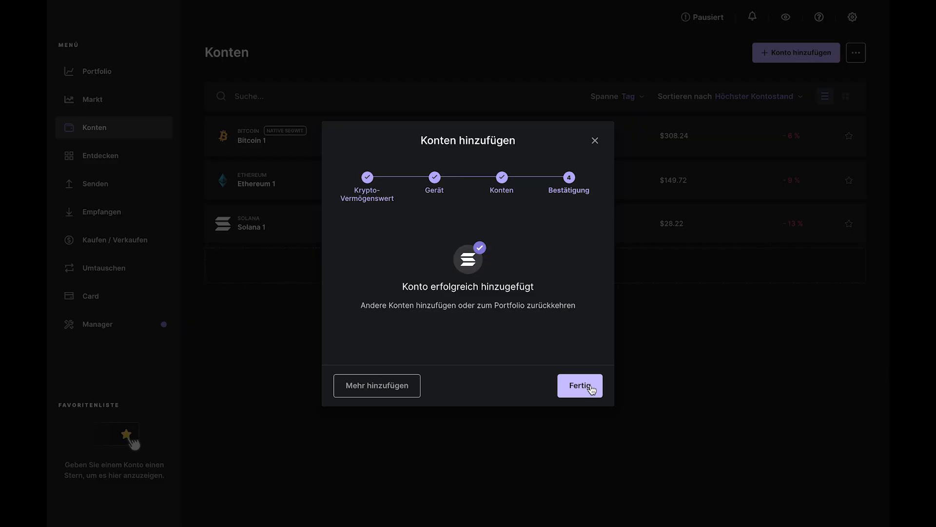
Step: Close the account-added confirmation to open the Solana 1 account page
{"action": "left_click", "coordinate": [580, 386]}
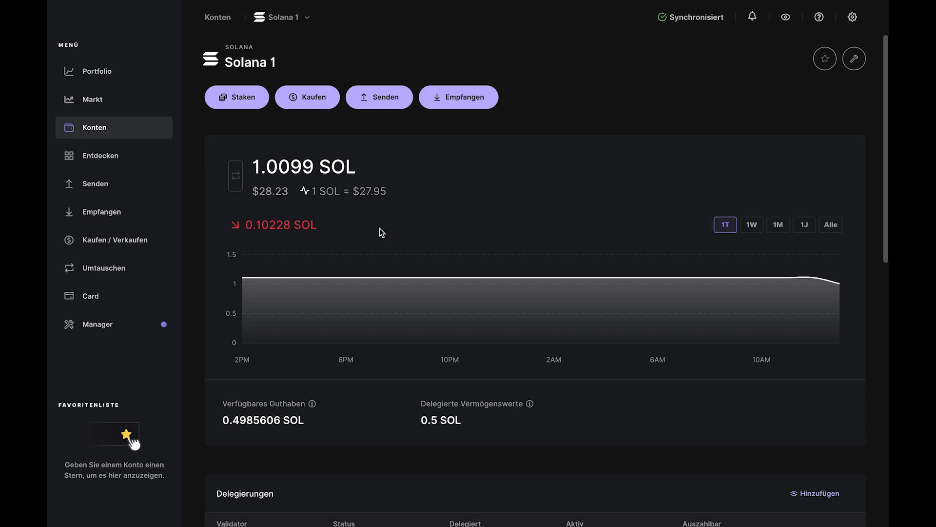
Step: Start staking SOL and accept Ledger by Figment as the validator
{"action": "left_click", "coordinate": [236, 97]}
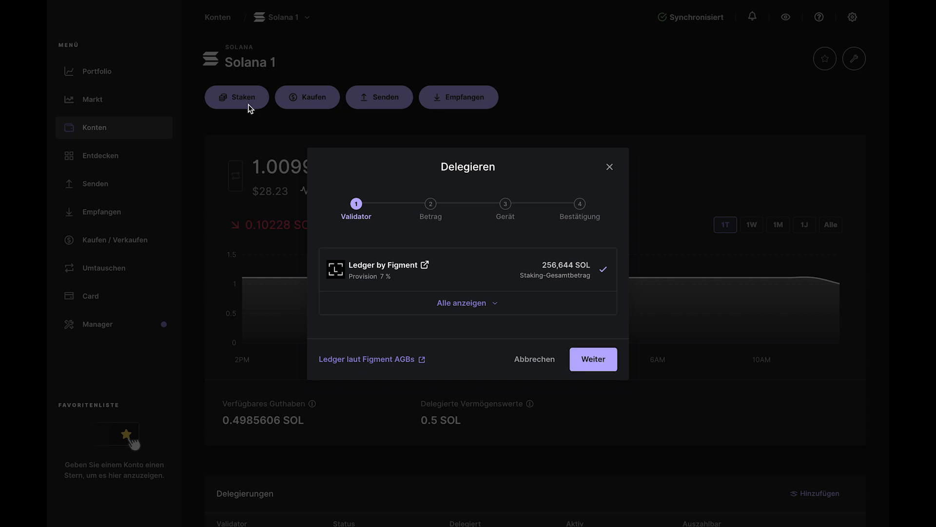
{"action": "mouse_move", "coordinate": [452, 247]}
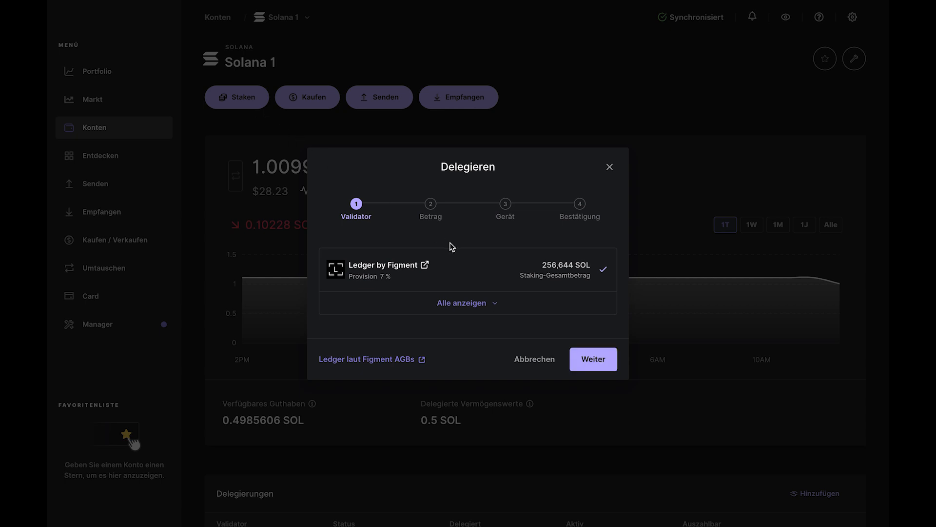
{"action": "left_click", "coordinate": [593, 359]}
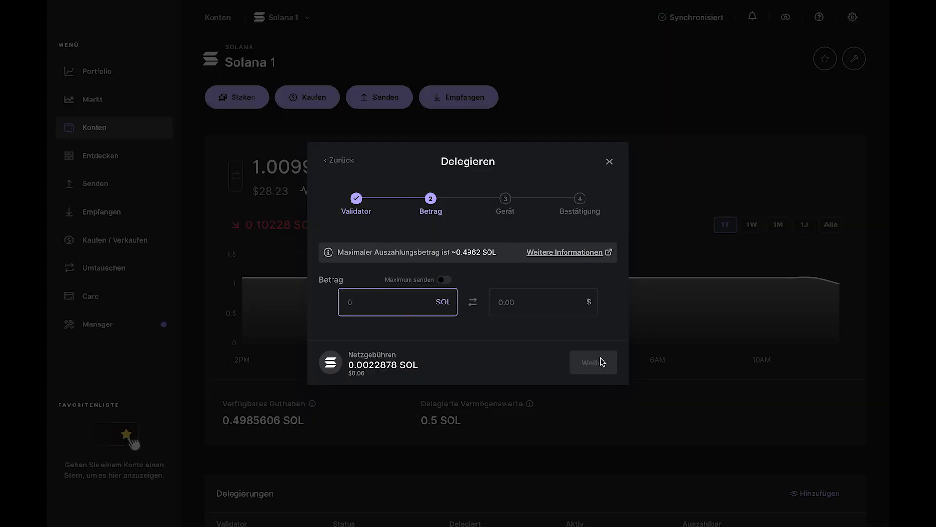
Step: Delegate 0.1 SOL and view the new delegation's details
{"action": "type", "text": "0.1"}
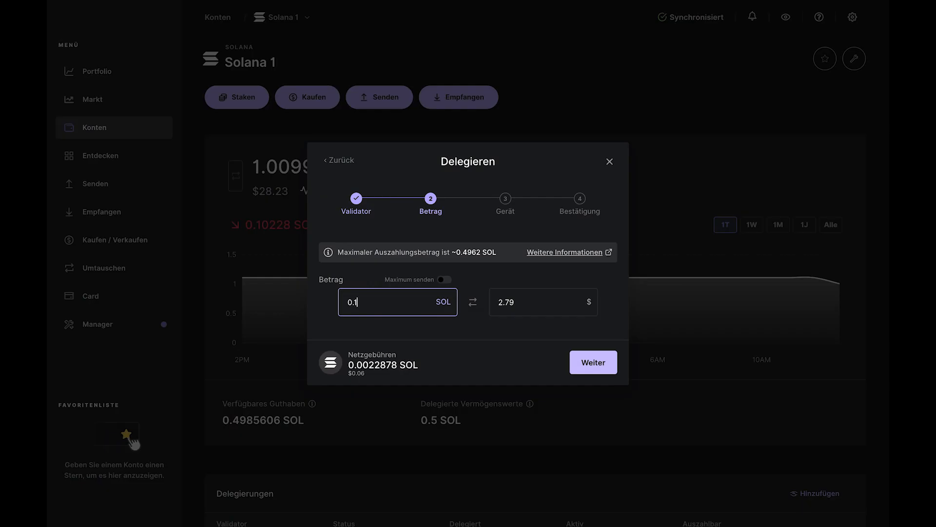
{"action": "left_click", "coordinate": [593, 361]}
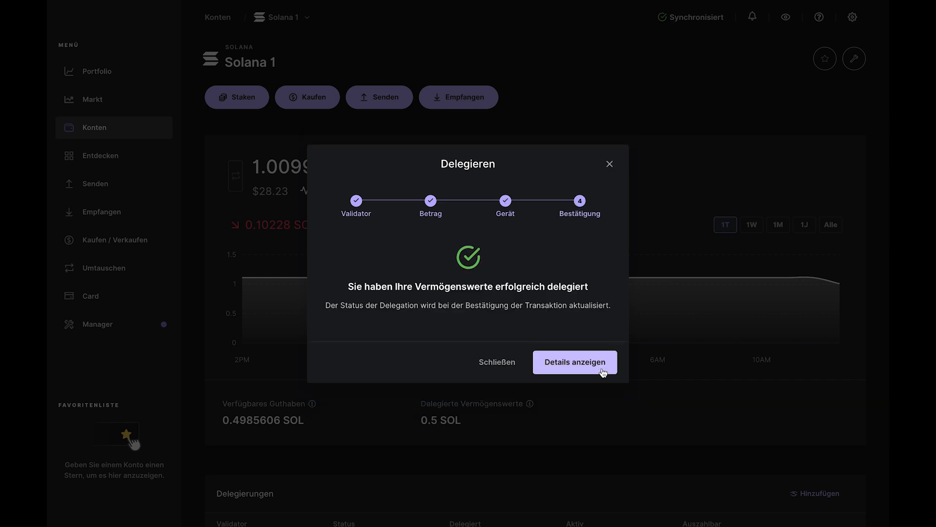
{"action": "left_click", "coordinate": [575, 362]}
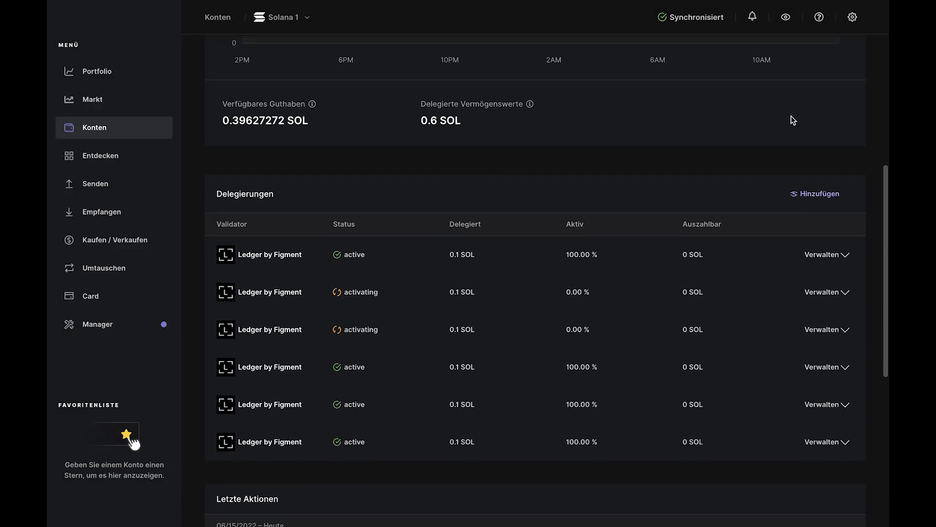